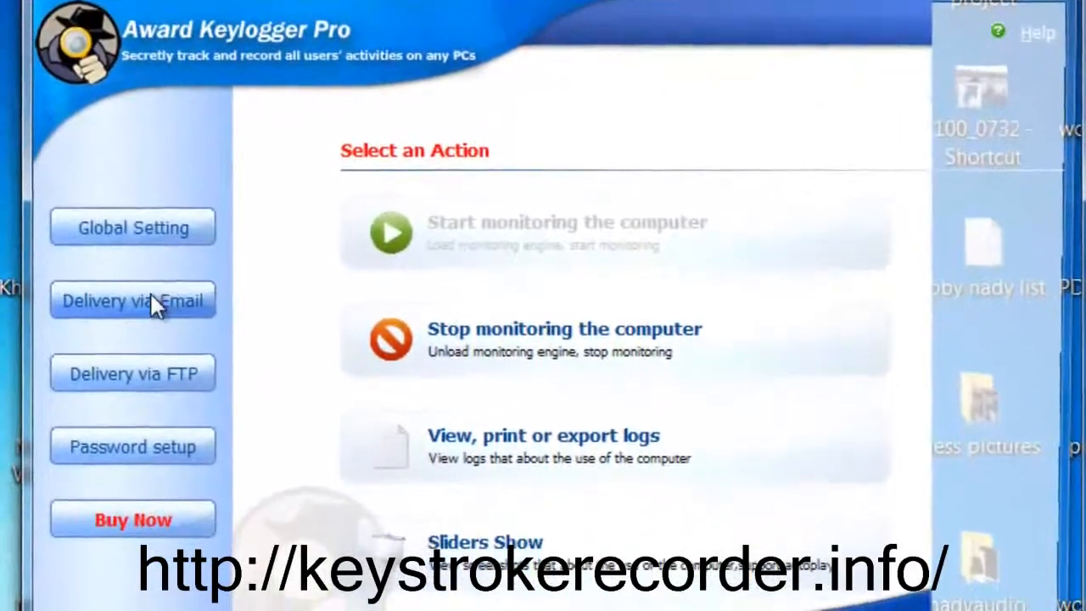
left_click(133, 300)
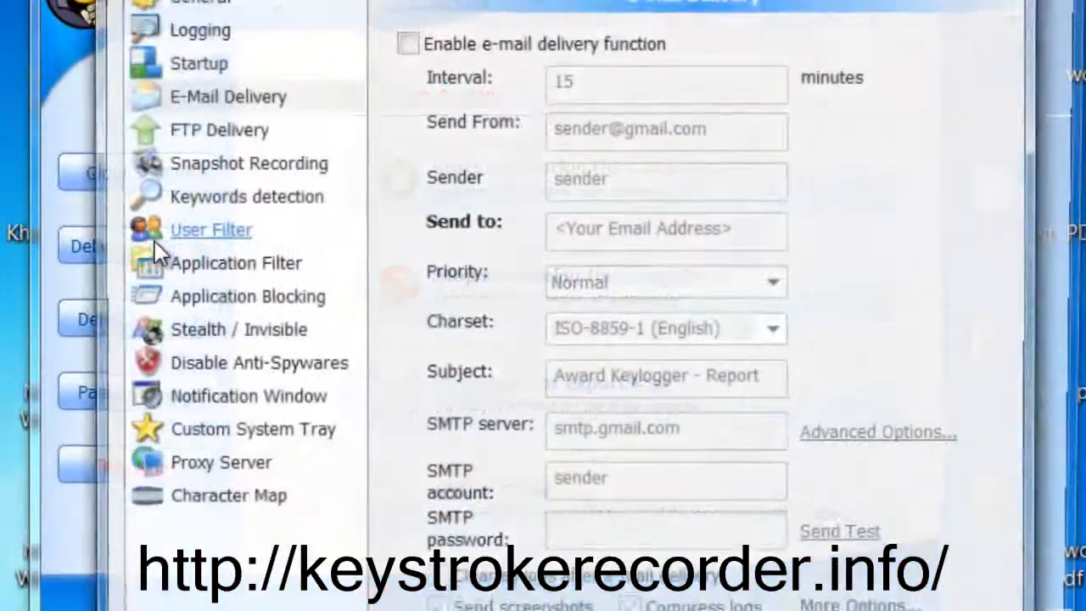
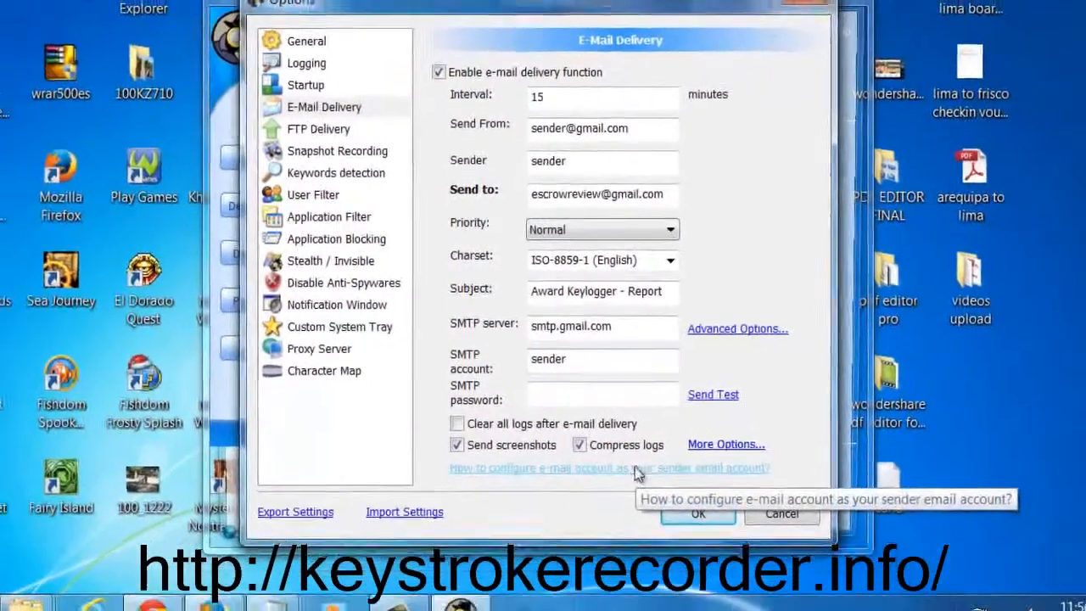
Read the 'How to configure e-mail account' guide, then send a test mail confirming the server connection
left_click(609, 468)
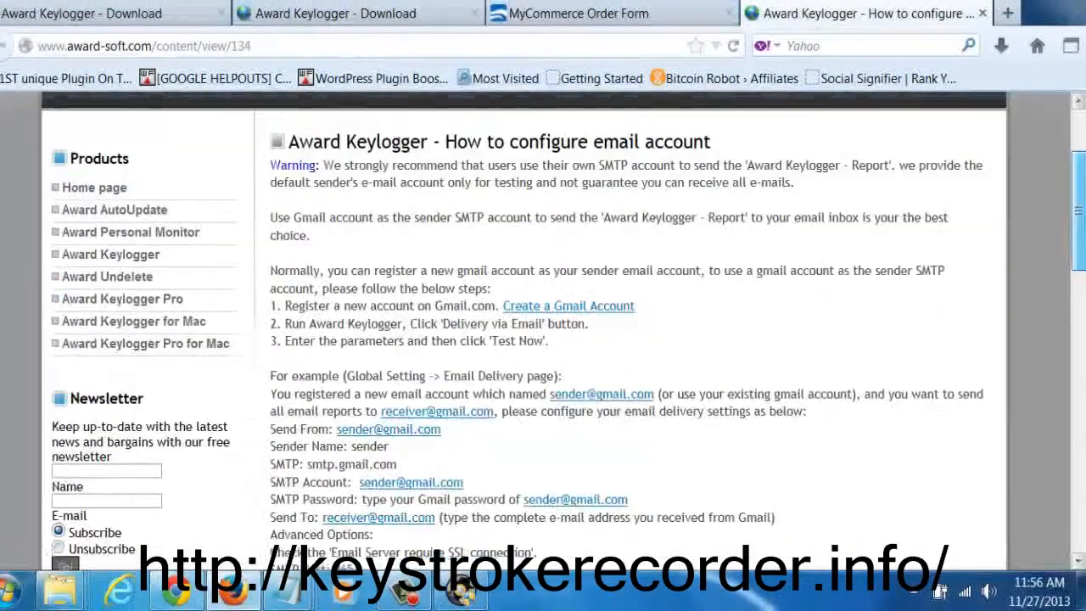
scroll("down", 3)
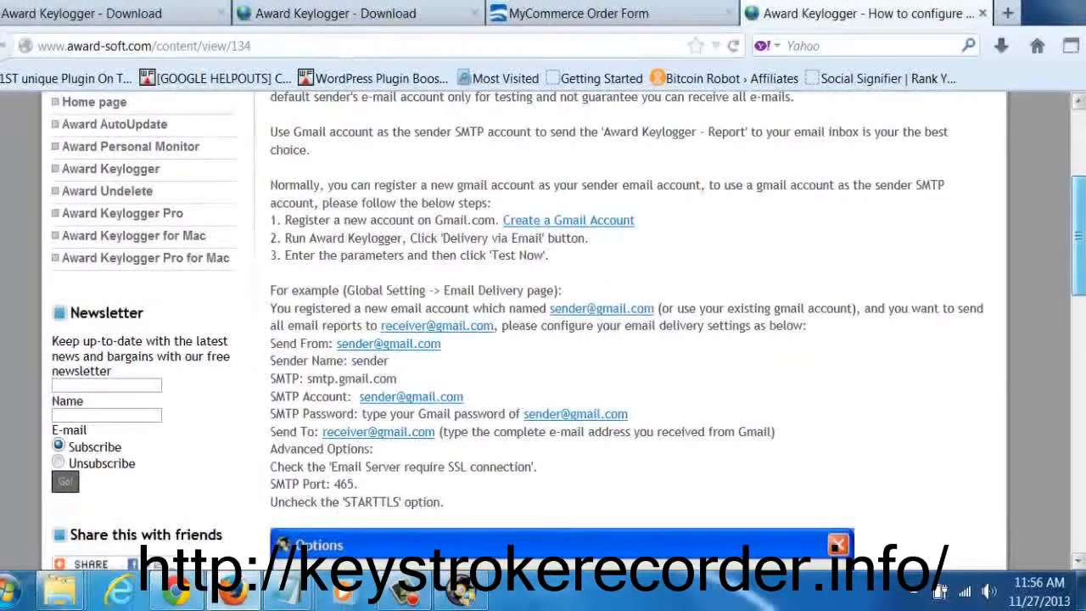
scroll("down", 3)
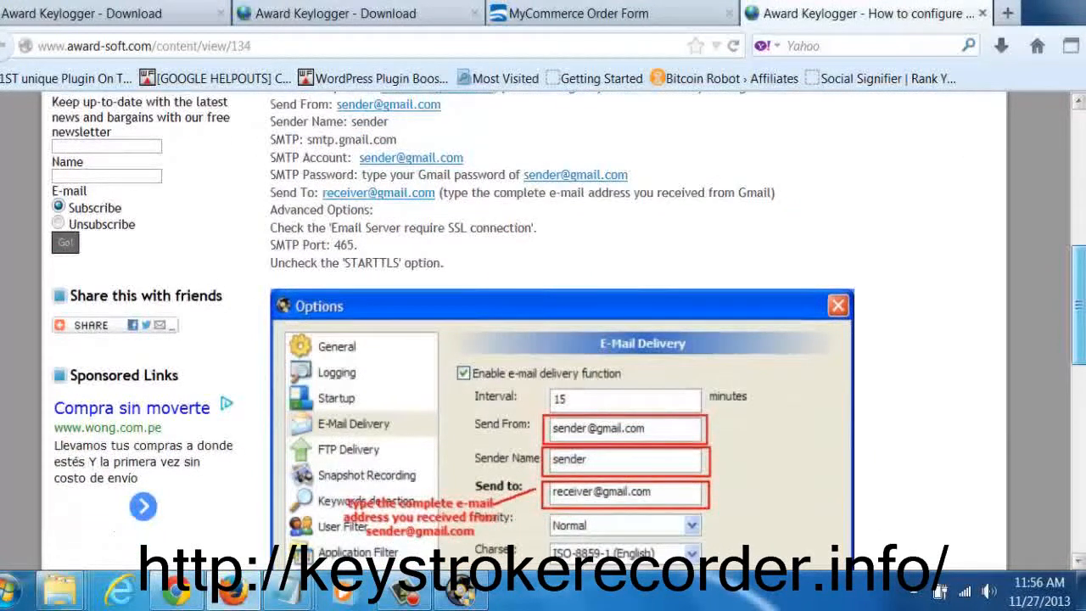
scroll("down", 3)
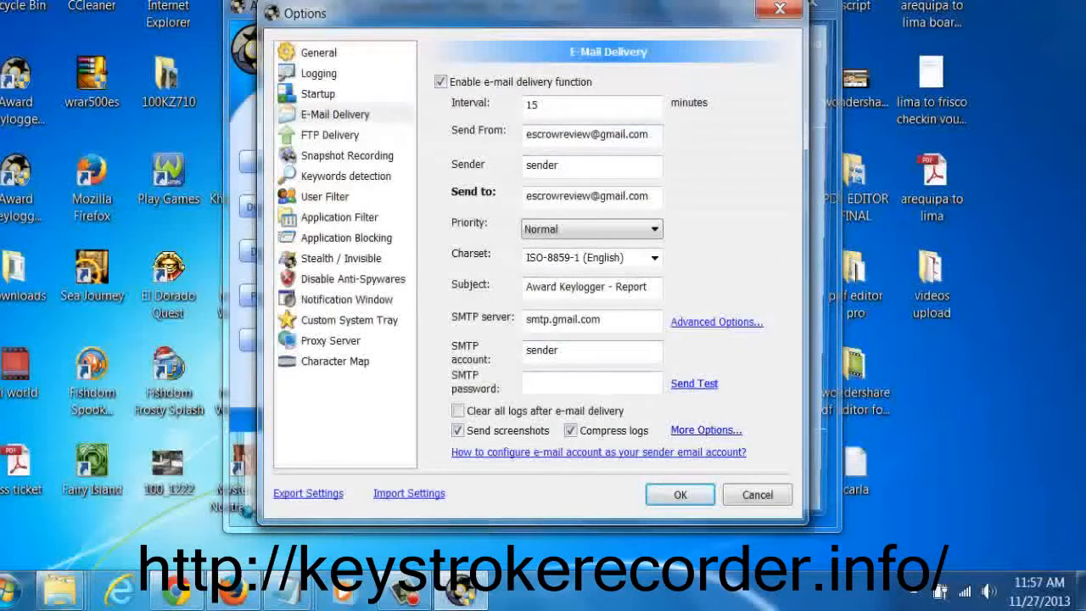
left_click(692, 383)
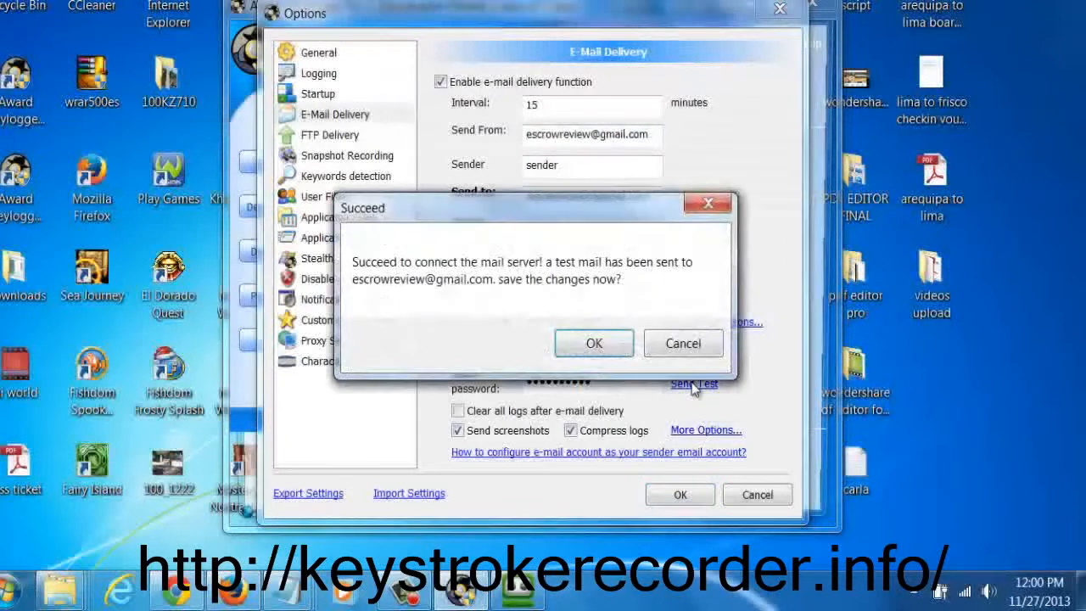
mouse_move(591, 273)
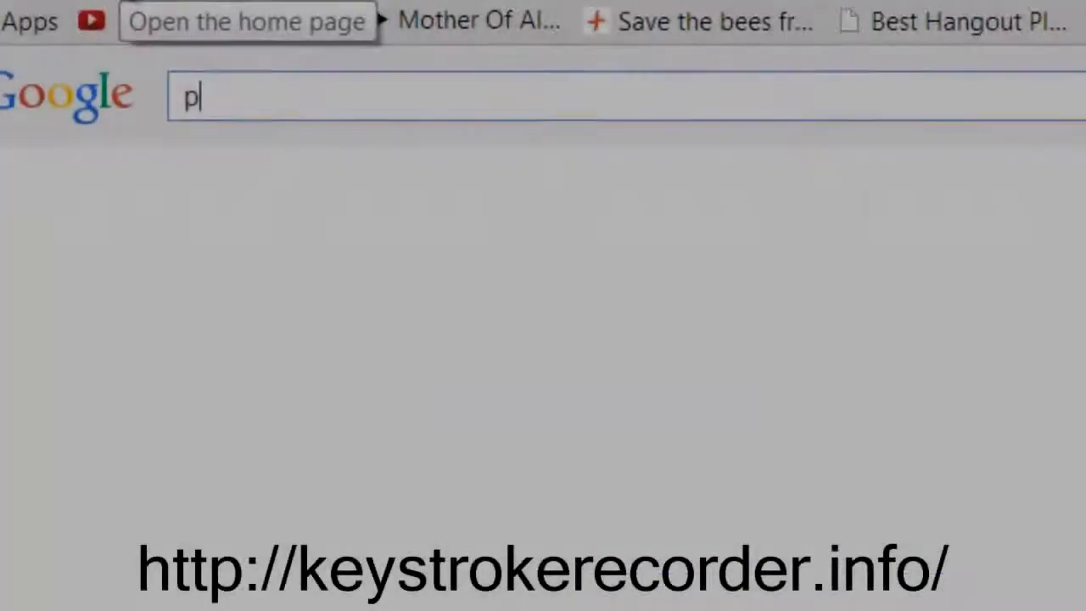
Run Google searches for adult keywords ('porn', 'sex') as flagged activity
type("orn")
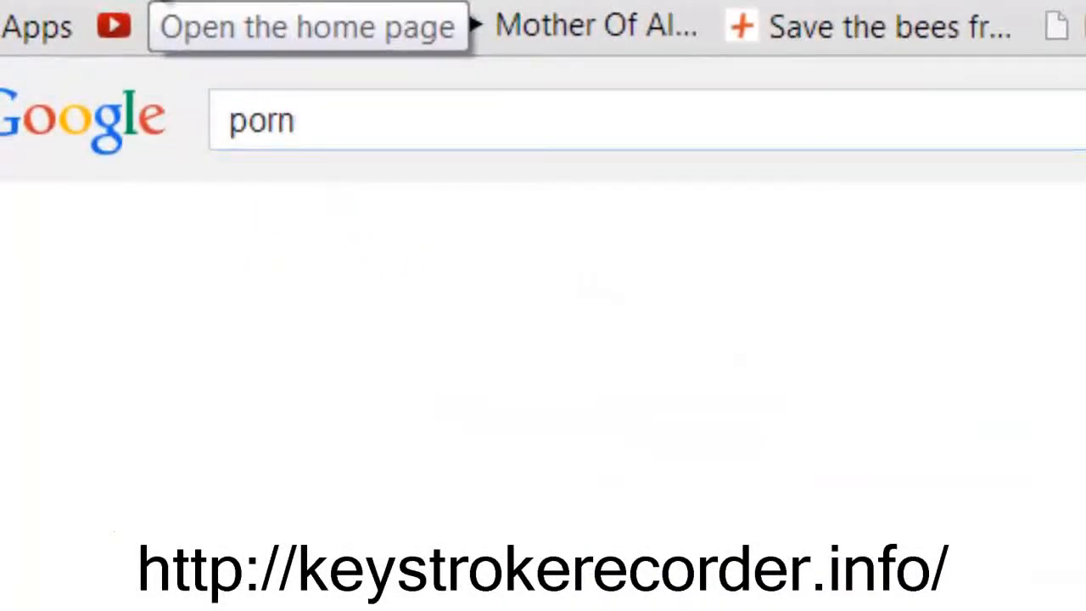
key("Enter")
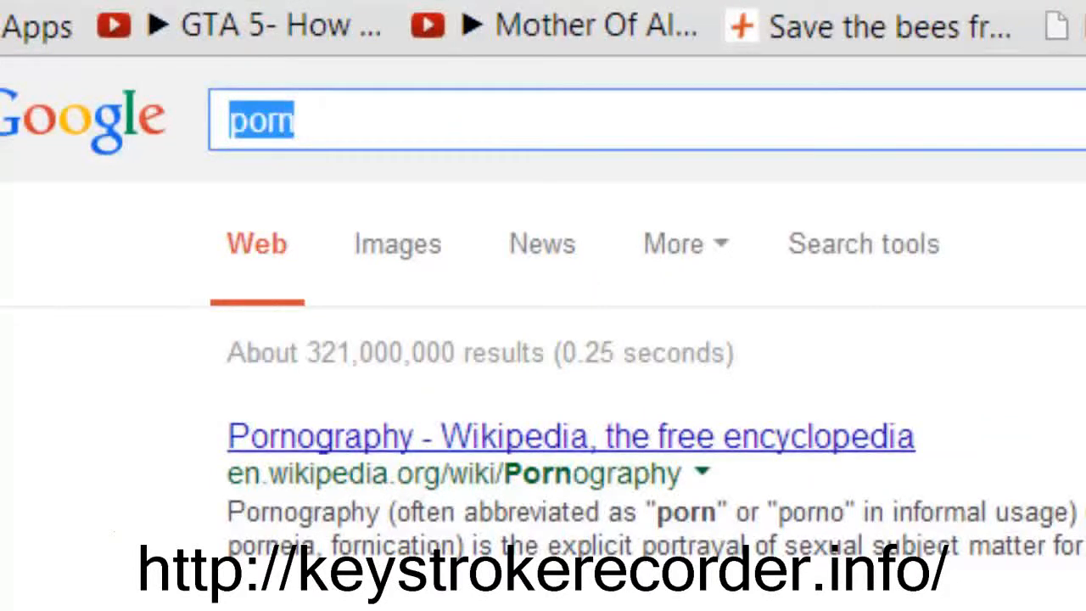
type("sex")
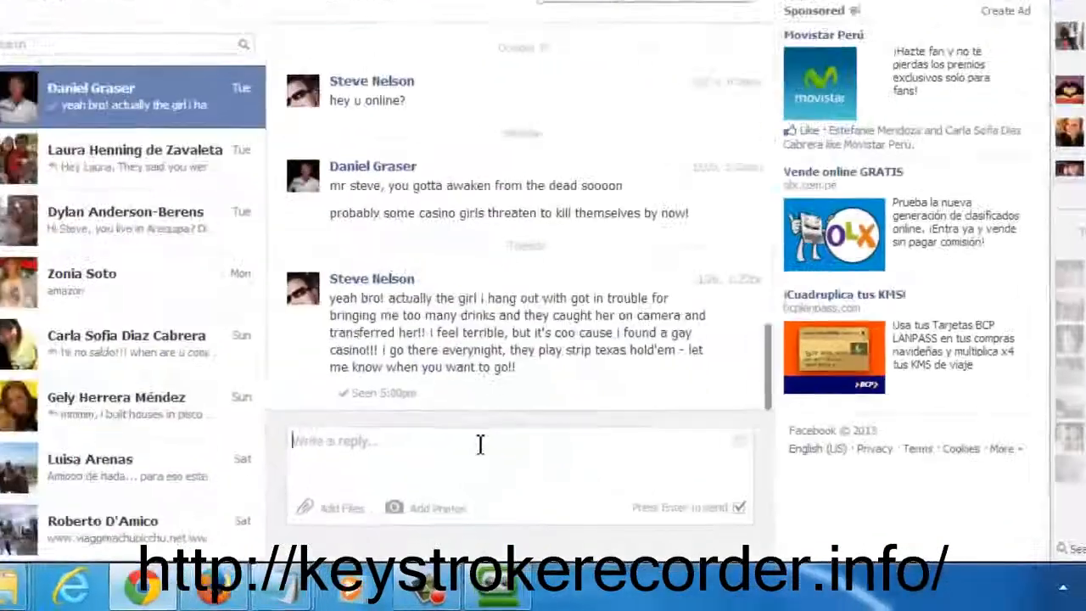
Send a short 'get together' chat reply in Facebook as sample keystrokes
type("get toge")
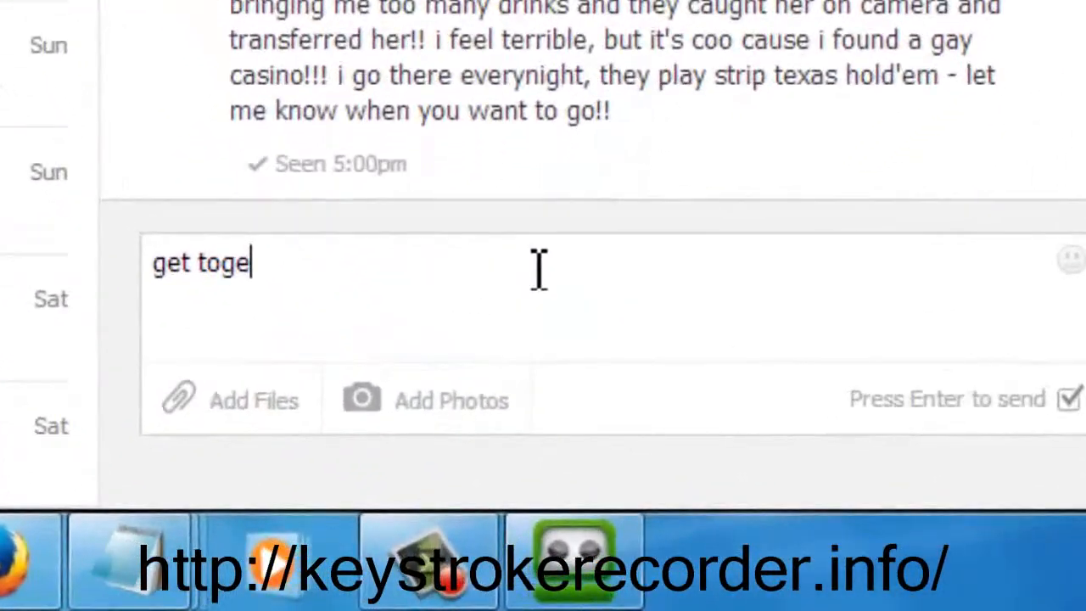
type("t")
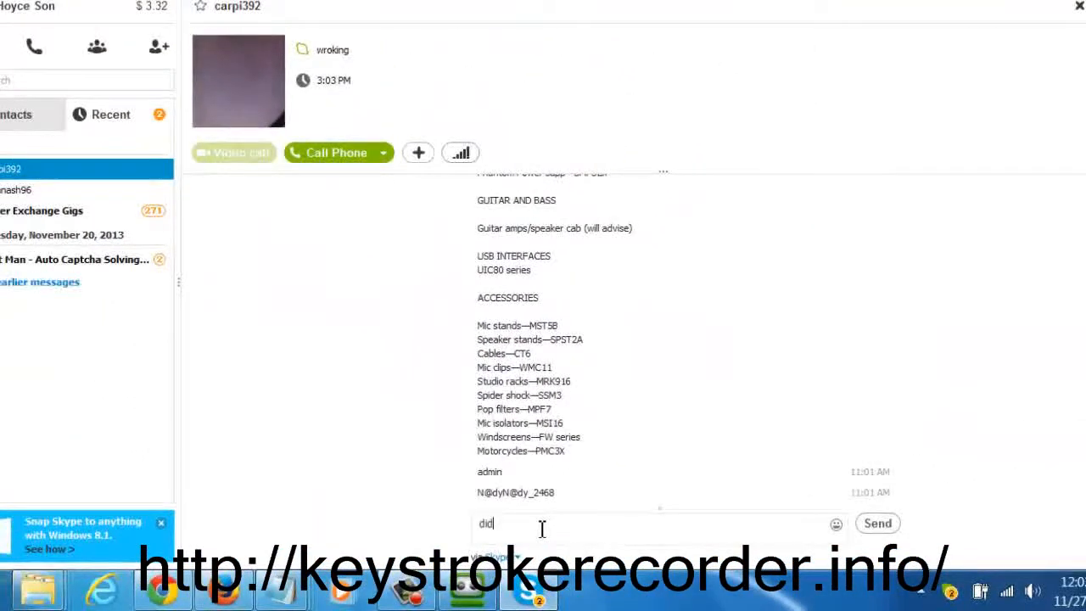
key("backspace")
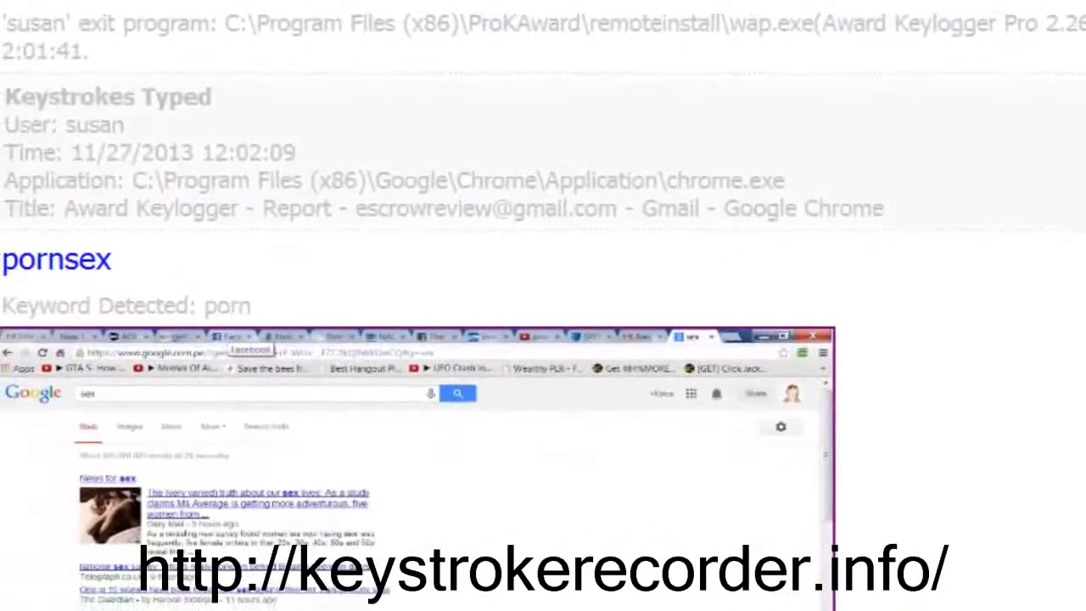
Scroll through the emailed report's keystrokes, detected keyword and browsing, chat and Skype screenshots
scroll("down", 3)
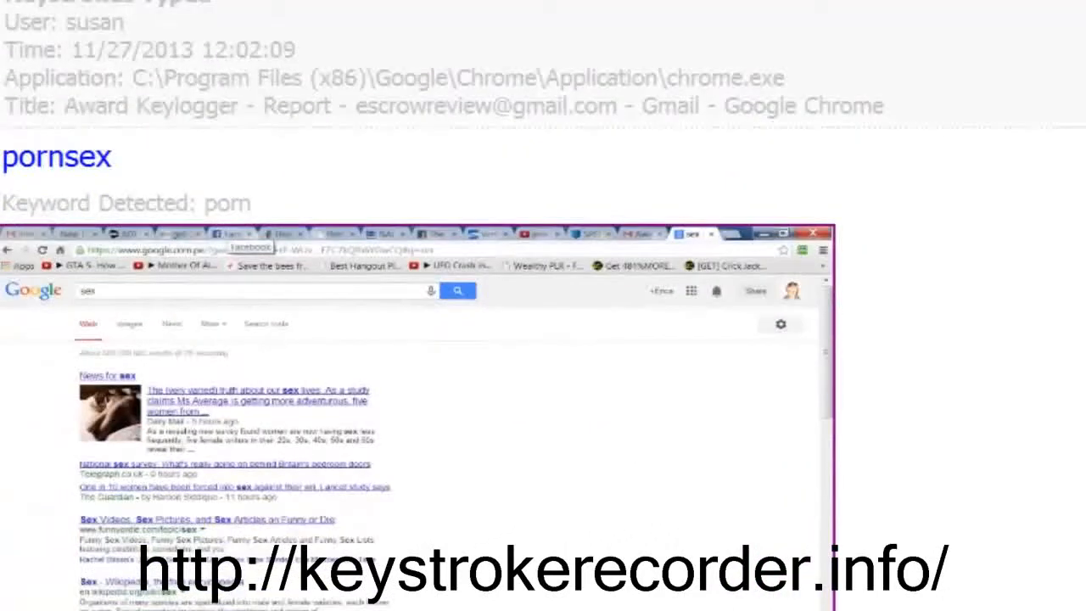
scroll("down", 3)
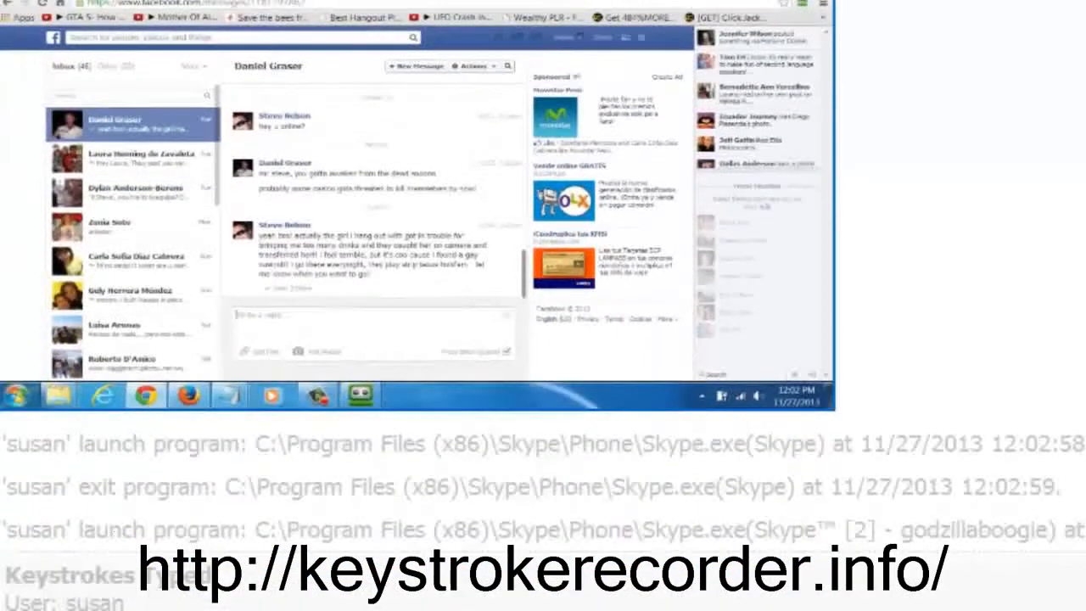
scroll("down", 3)
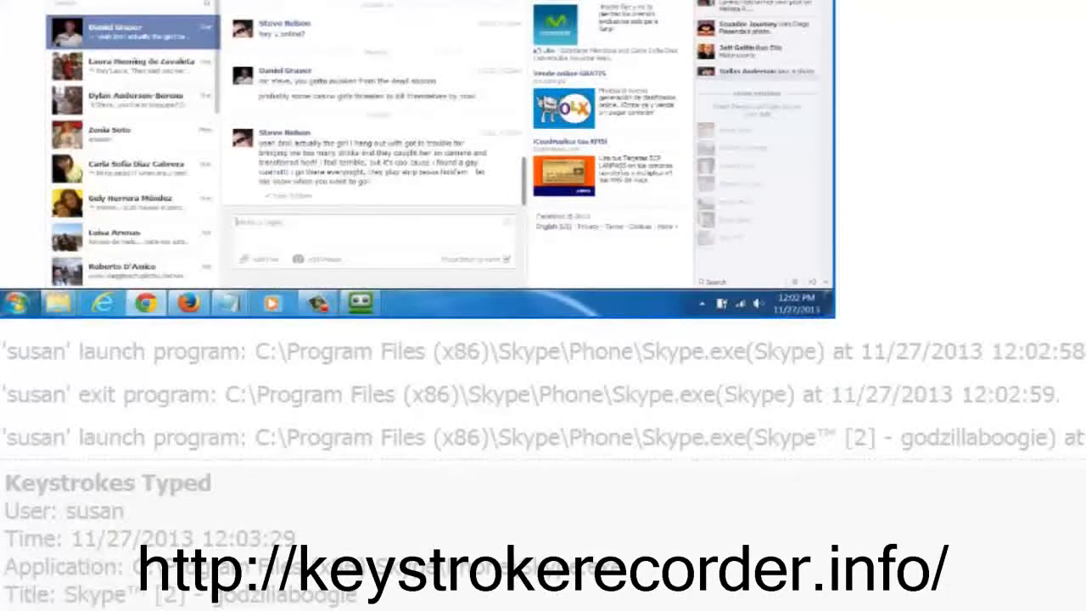
scroll("down", 3)
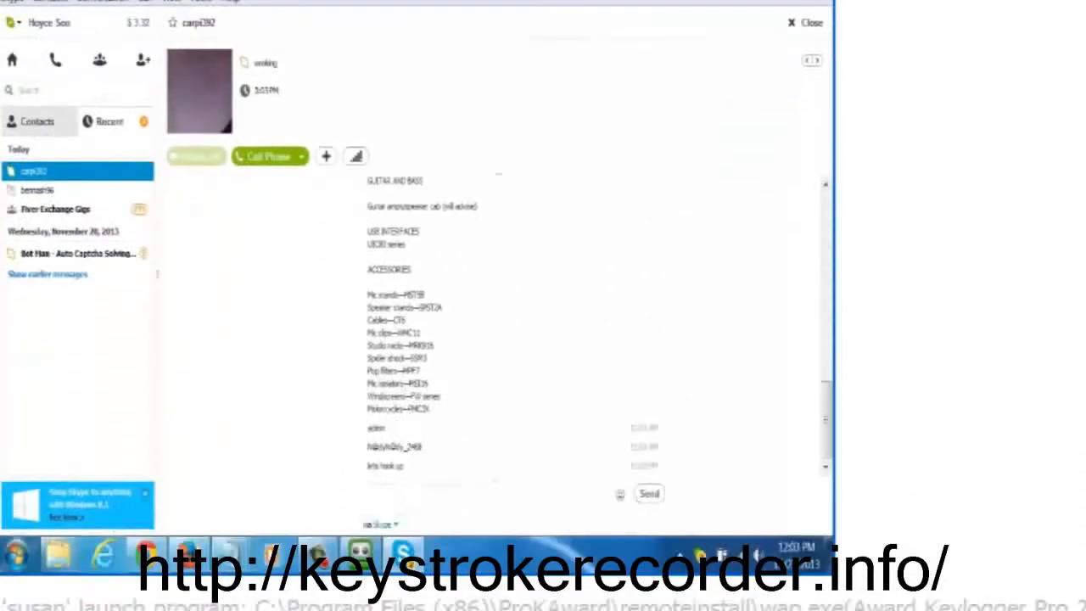
scroll("down", 3)
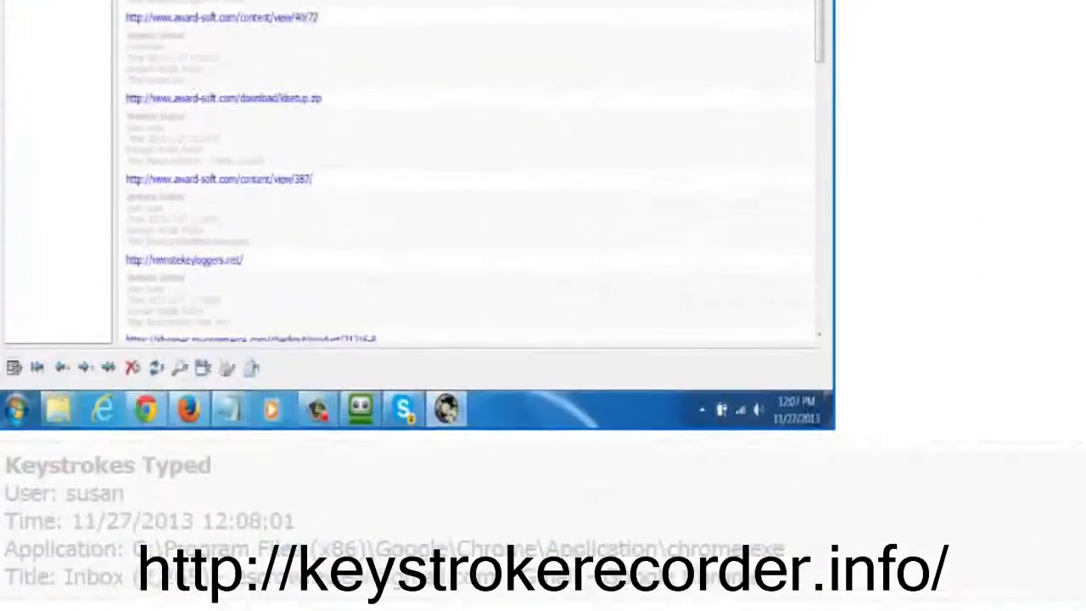
scroll("down", 3)
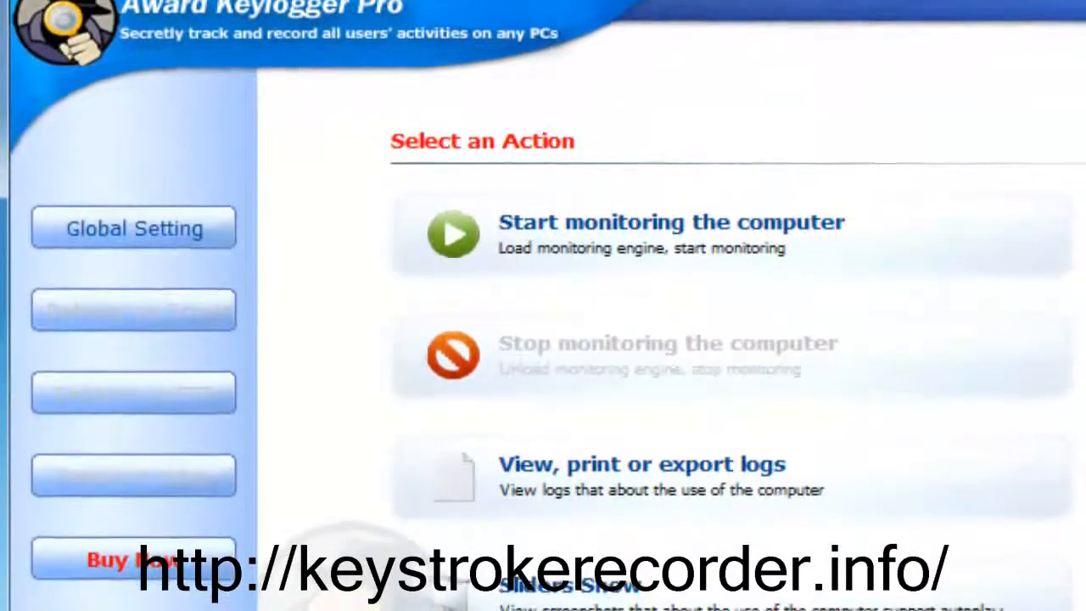
scroll("down", 3)
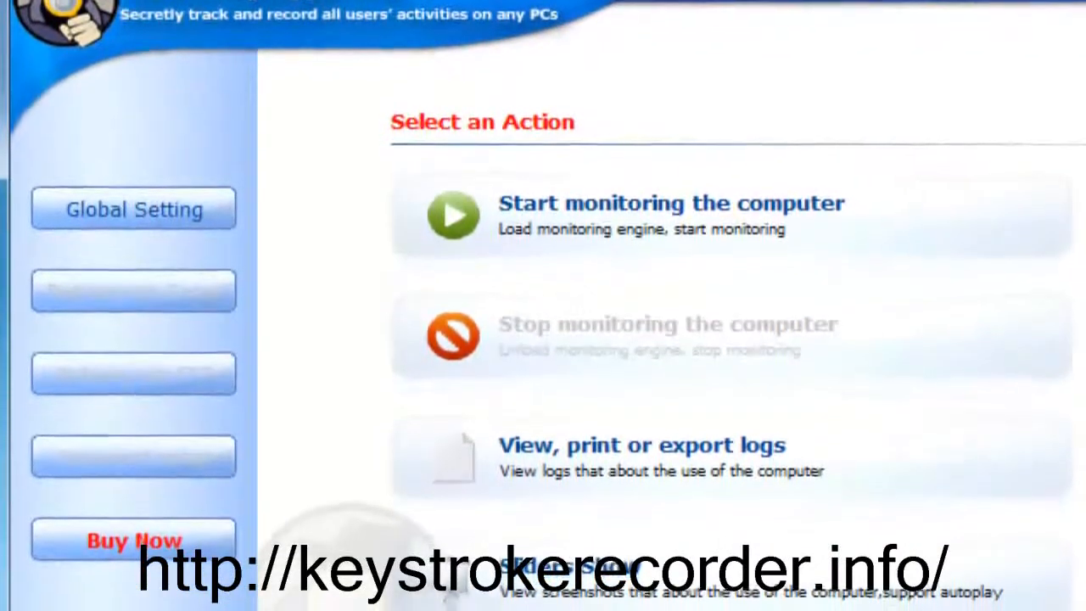